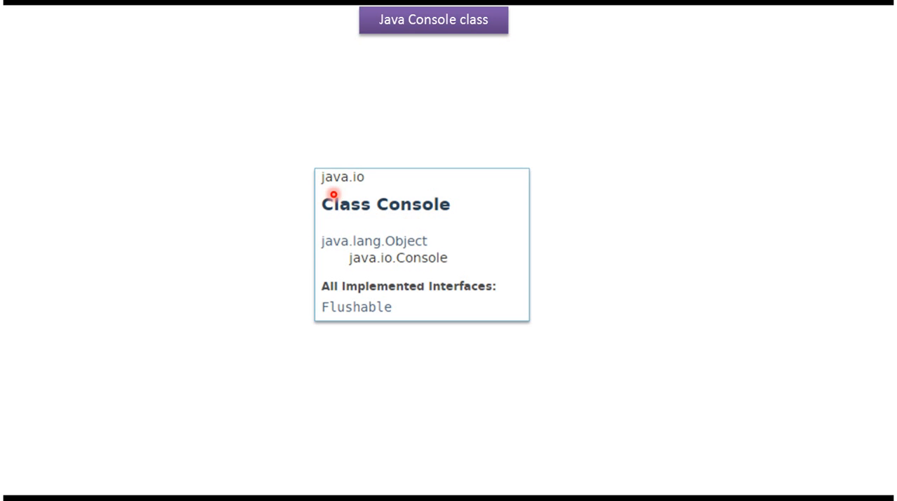
pyautogui.moveTo(418, 281)
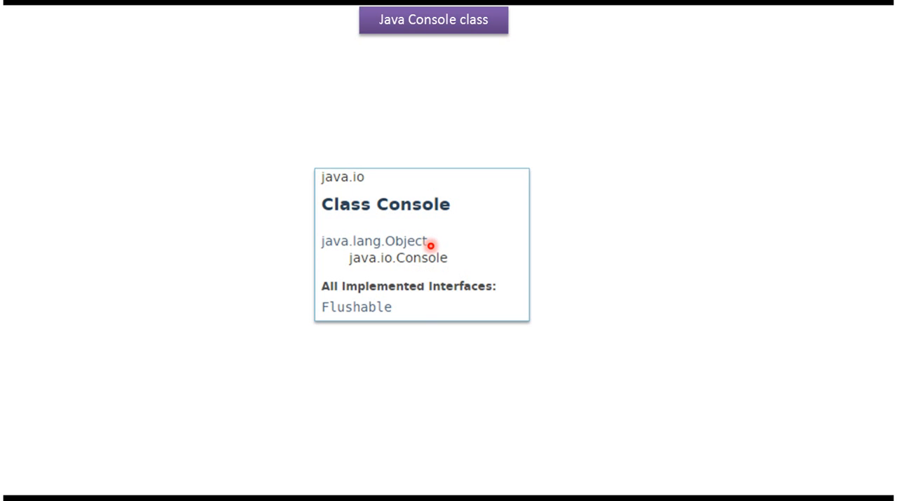
pyautogui.moveTo(434, 297)
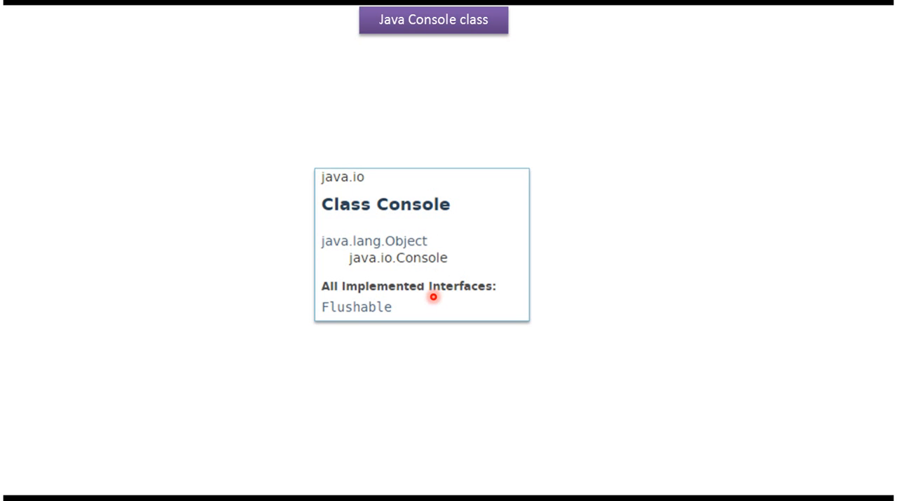
pyautogui.moveTo(390, 319)
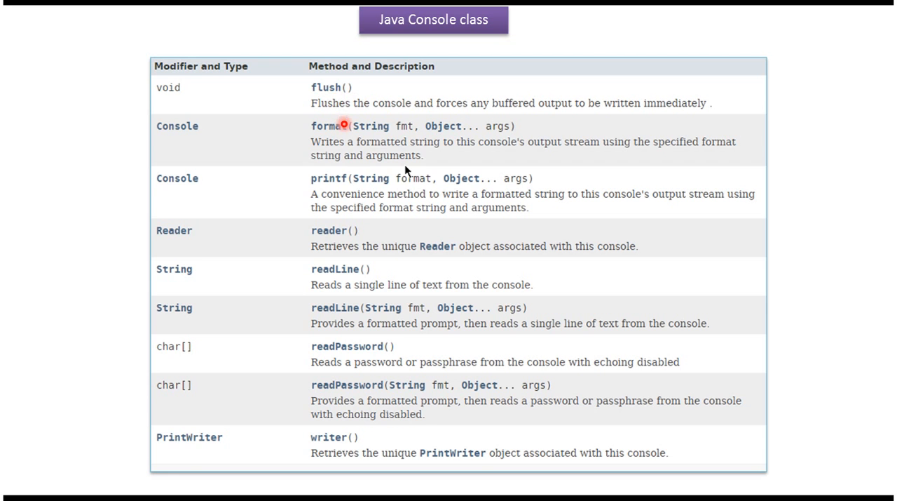
pyautogui.moveTo(362, 278)
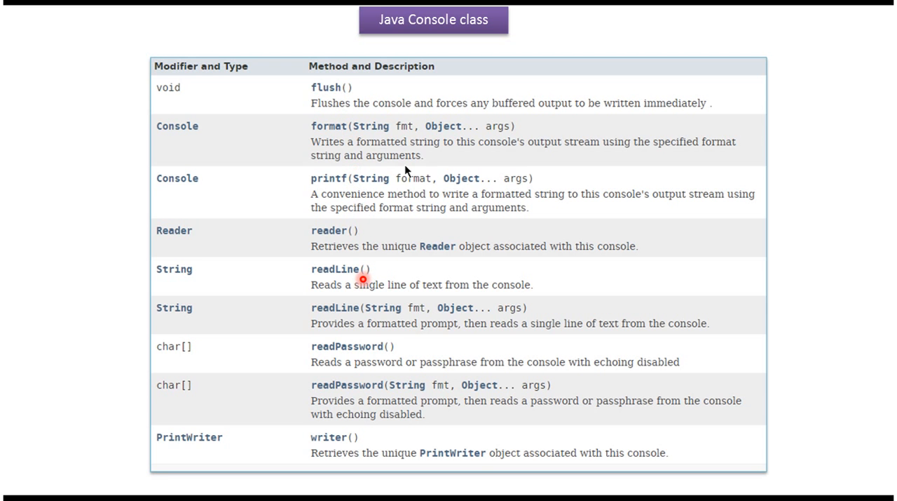
pyautogui.moveTo(378, 347)
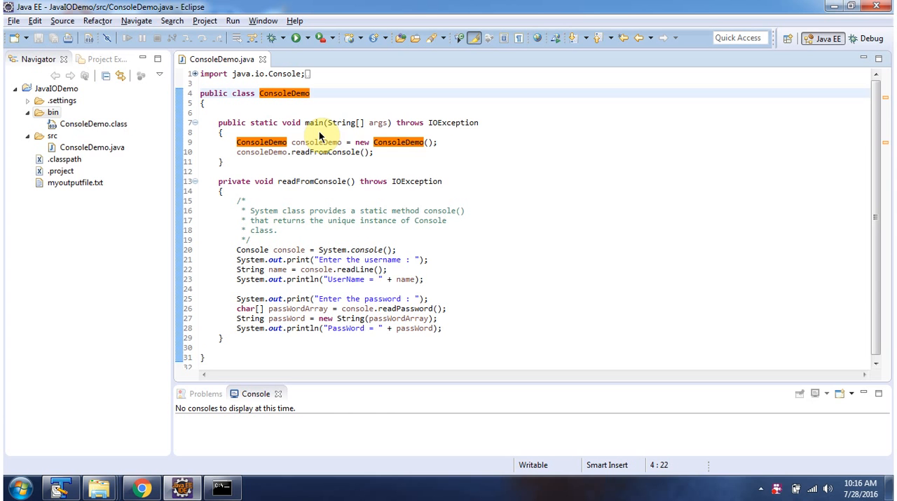
pyautogui.moveTo(321, 147)
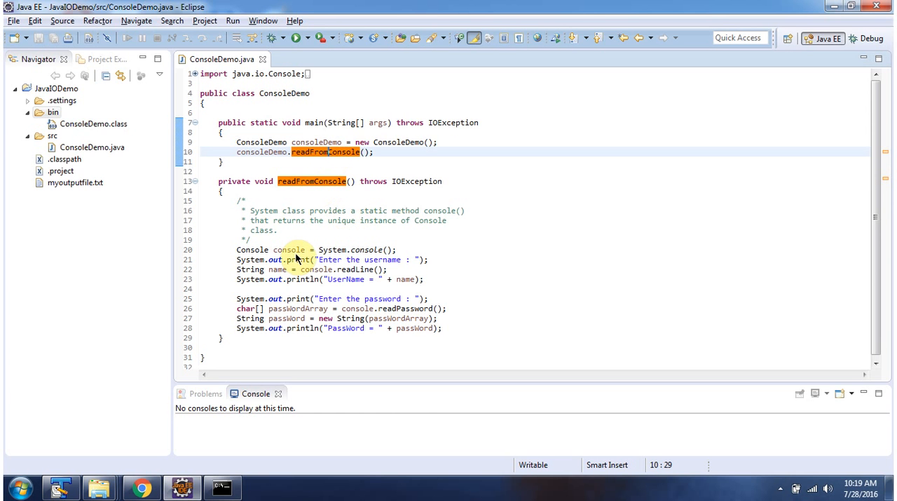
pyautogui.moveTo(348, 259)
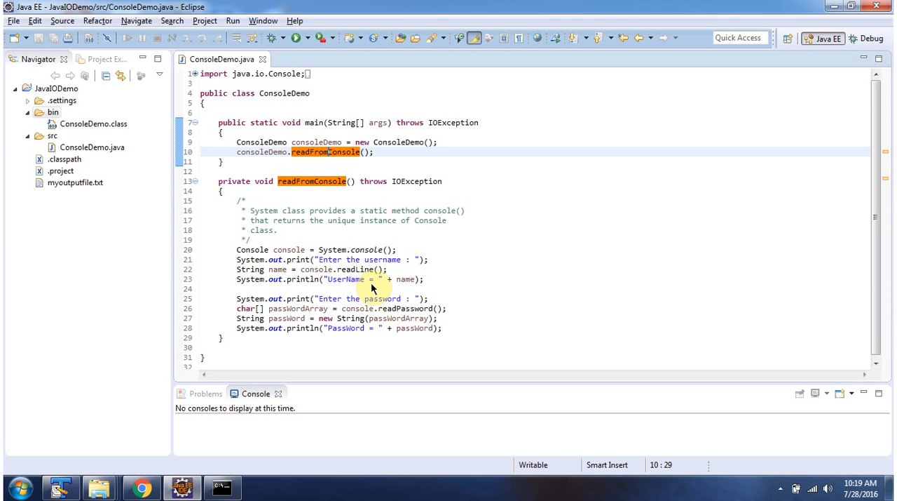
pyautogui.moveTo(409, 339)
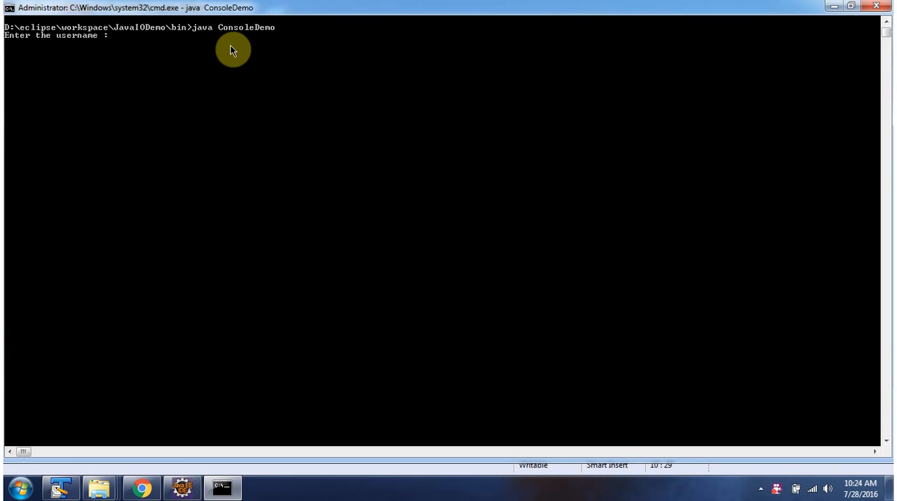
pyautogui.write('Pe')
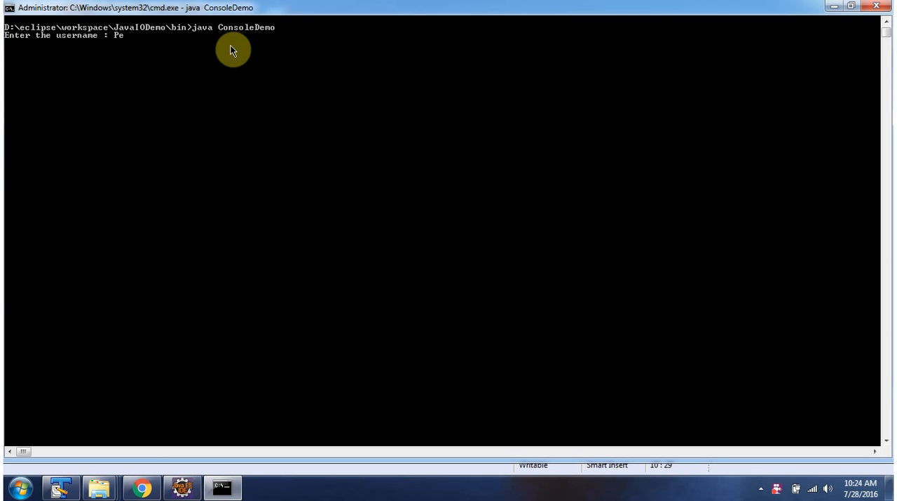